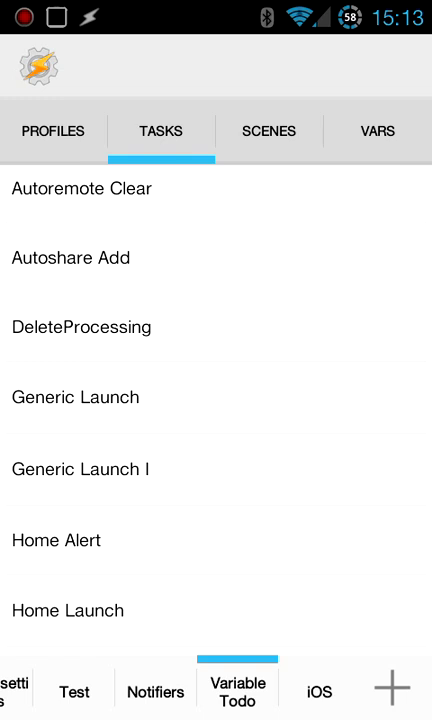
Step: Locate and open the Home Alert task from the task list
scroll(down, 3)
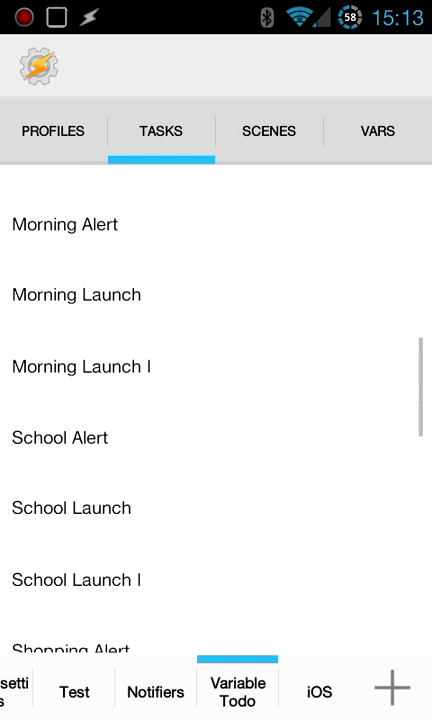
scroll(up, 3)
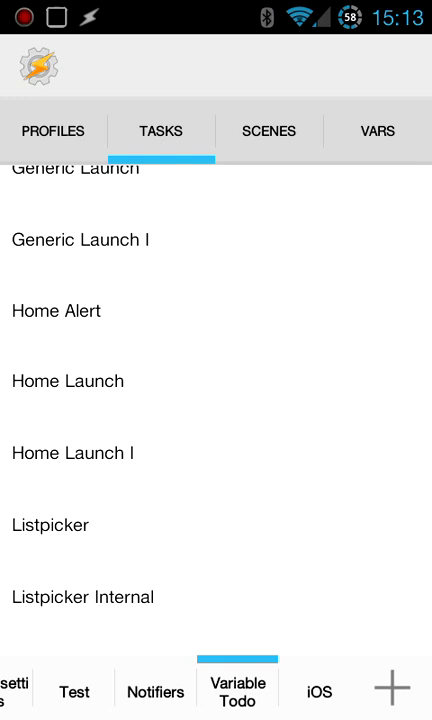
click(56, 310)
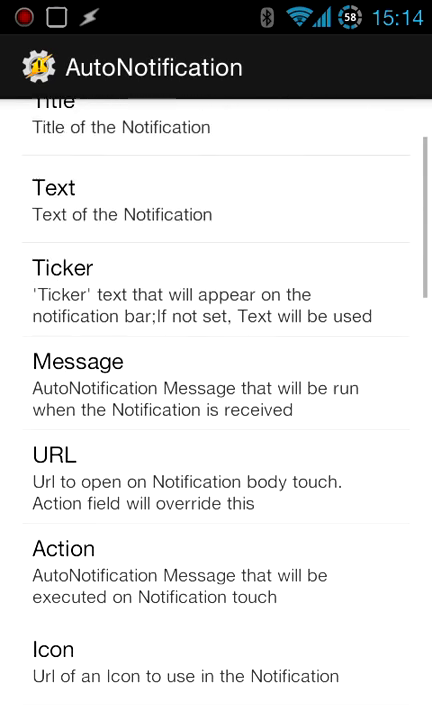
Step: Set the notification text to %Todohome and leave the ticker empty
scroll(down, 3)
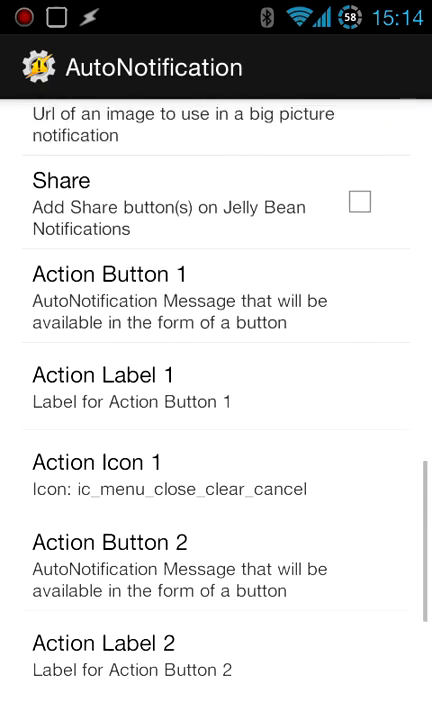
scroll(up, 3)
text(%Todohome)
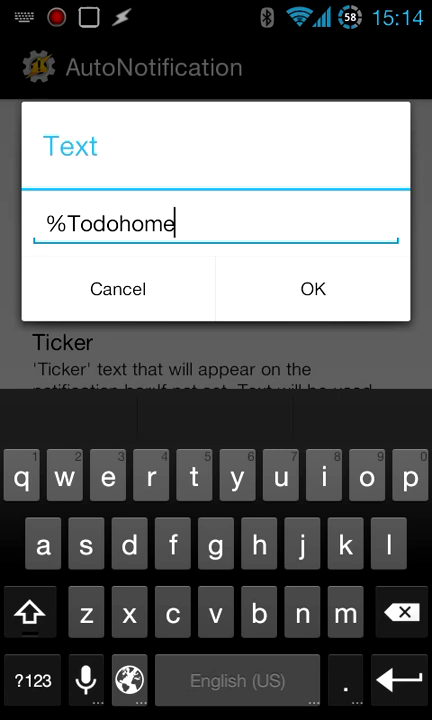
click(313, 289)
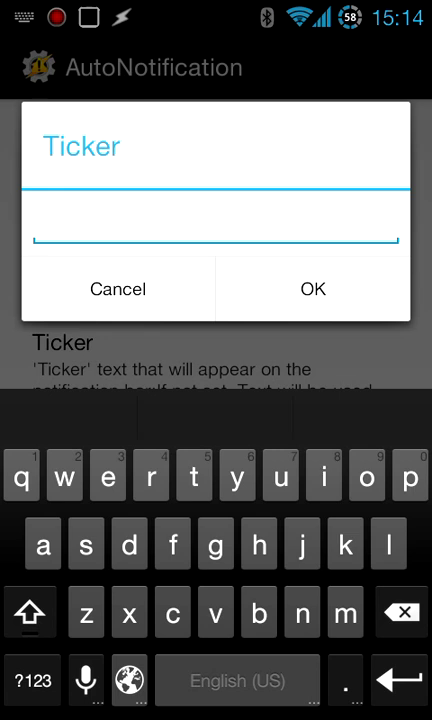
click(216, 222)
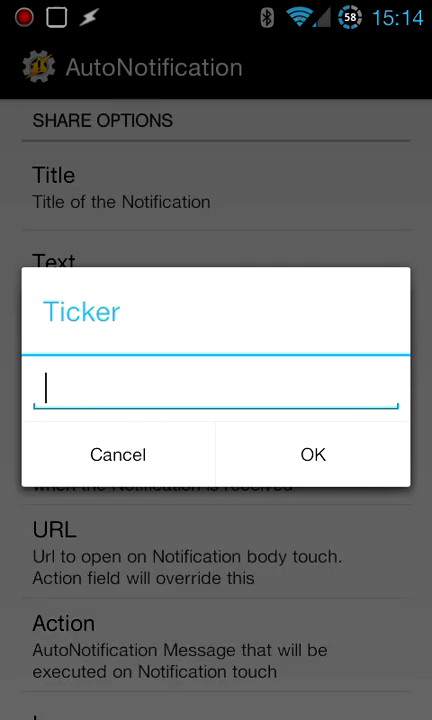
click(118, 454)
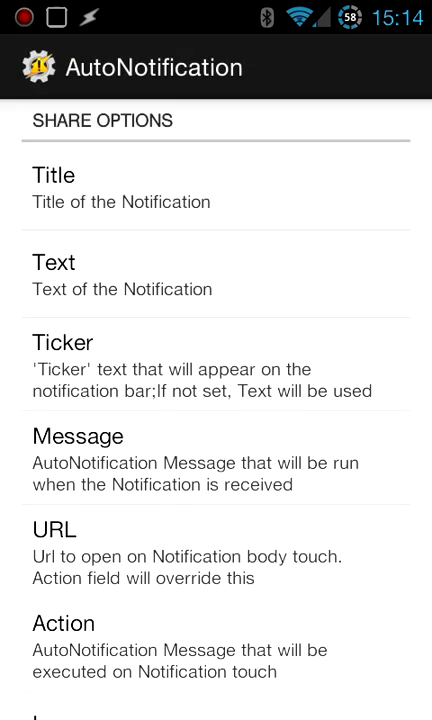
scroll(down, 3)
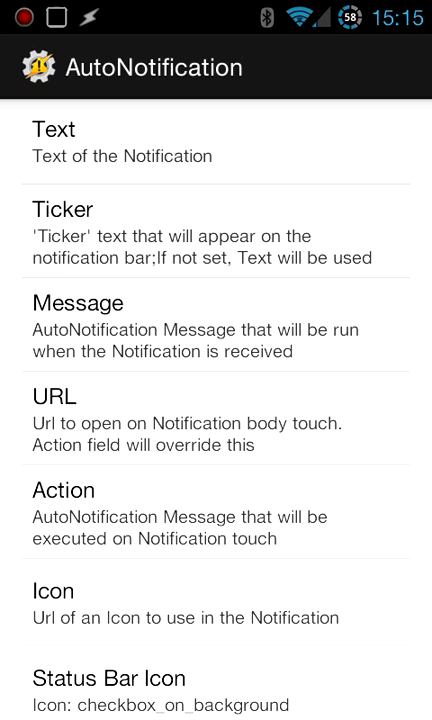
scroll(down, 3)
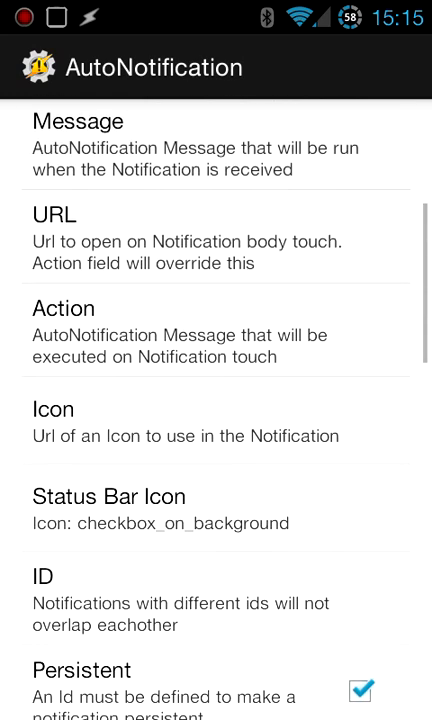
scroll(down, 3)
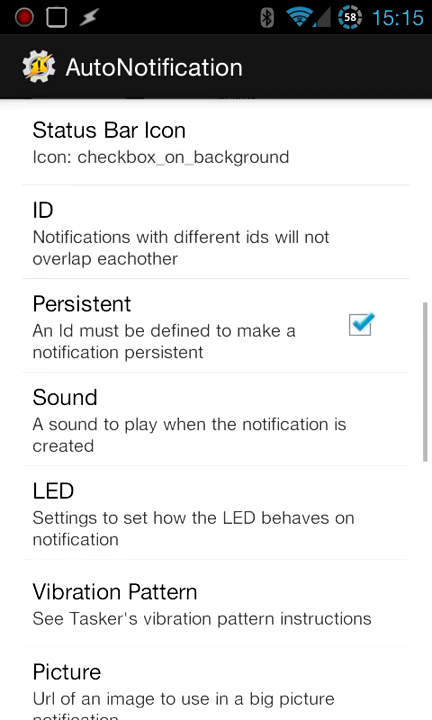
scroll(up, 3)
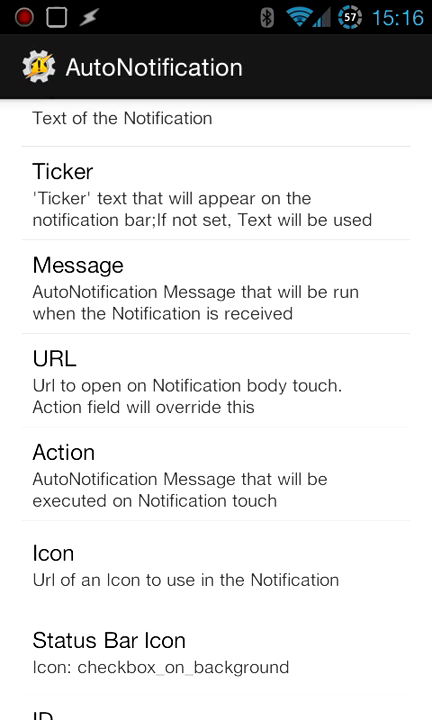
scroll(down, 3)
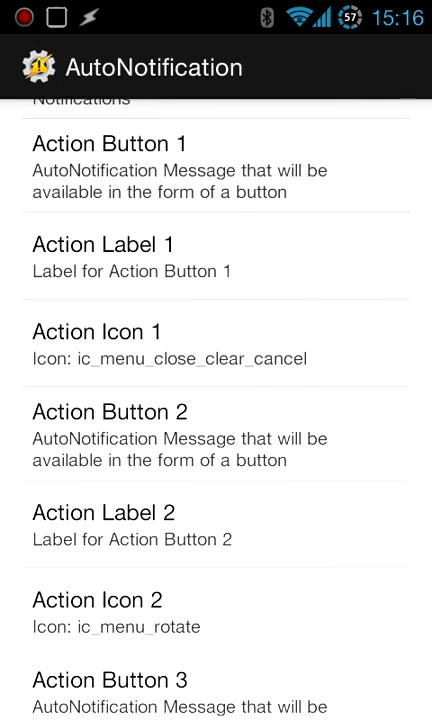
scroll(down, 3)
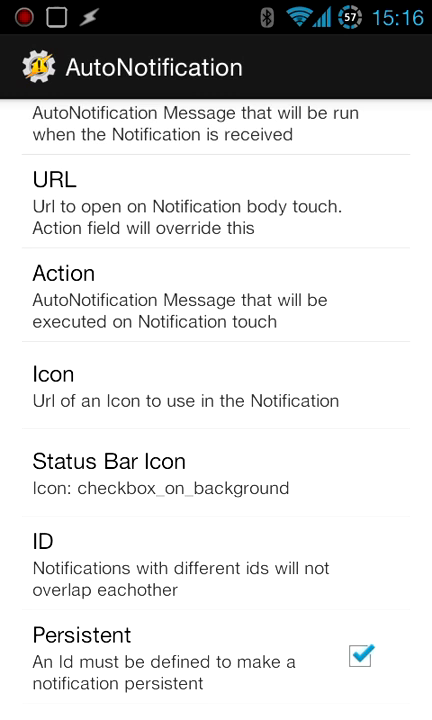
scroll(up, 3)
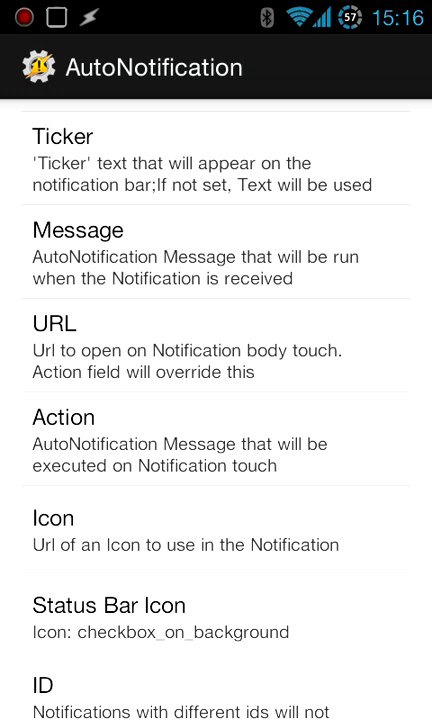
click(216, 428)
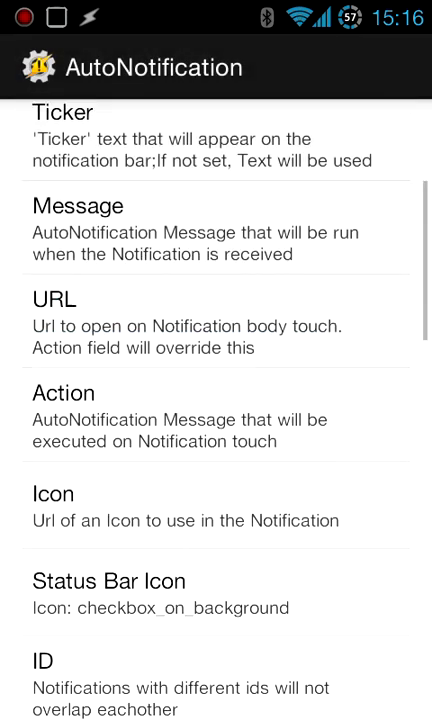
scroll(down, 3)
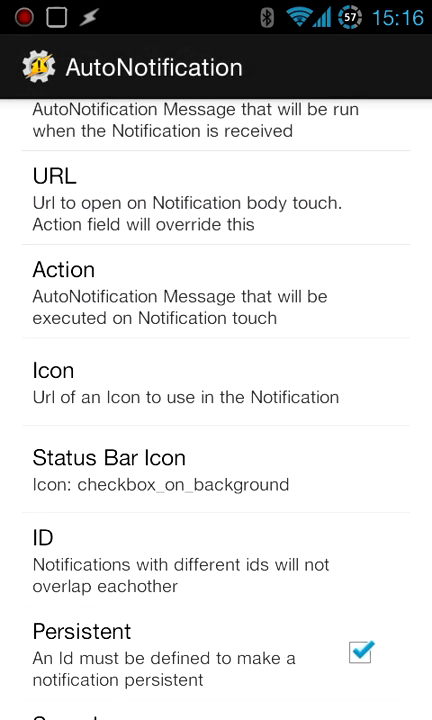
scroll(down, 3)
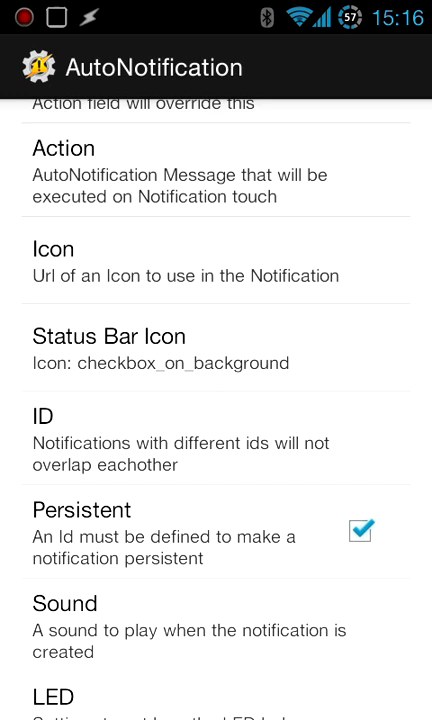
drag(216, 10, 216, 400)
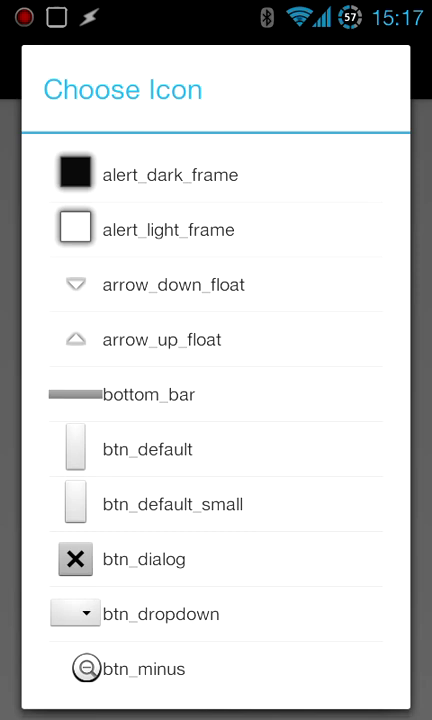
Step: Scroll the icon list to find checkbox_on_background for the status bar icon
scroll(down, 3)
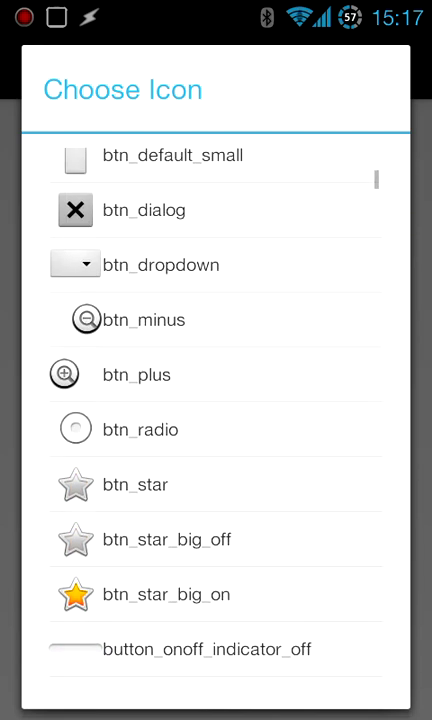
scroll(down, 3)
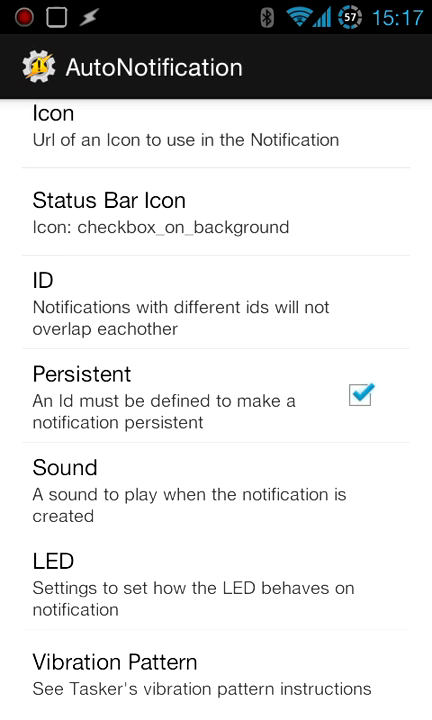
Step: Assign the notification its own ID, keeping Persistent checked
click(216, 305)
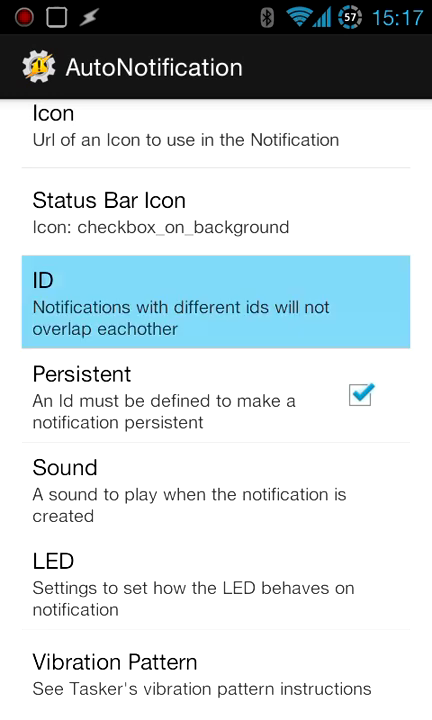
click(216, 302)
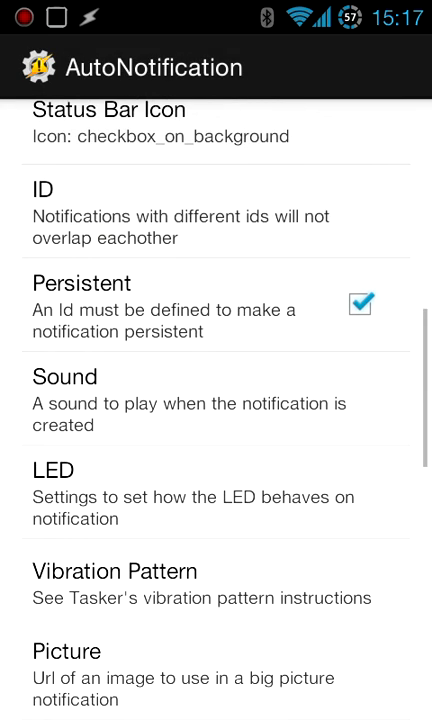
scroll(up, 3)
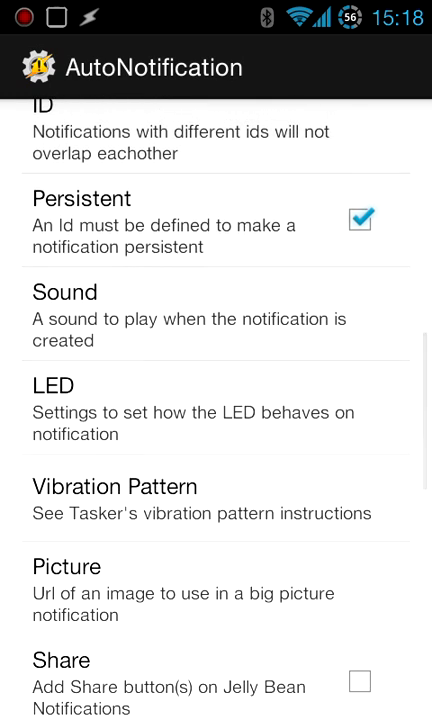
Step: Review action buttons 1 and 2 with icons ic_menu_close_clear_cancel and ic_menu_rotate
scroll(down, 3)
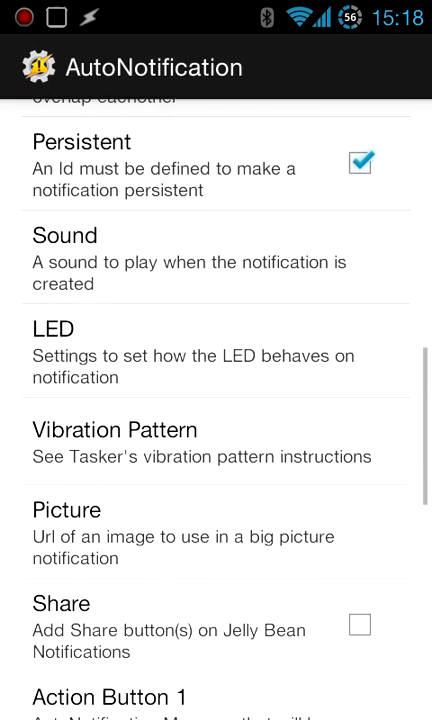
scroll(up, 3)
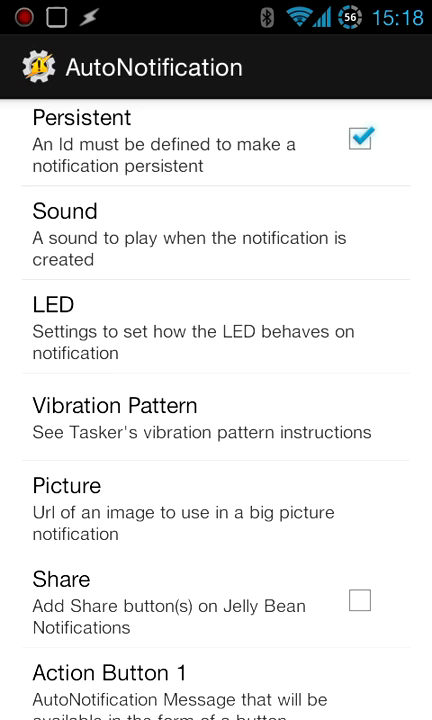
scroll(down, 3)
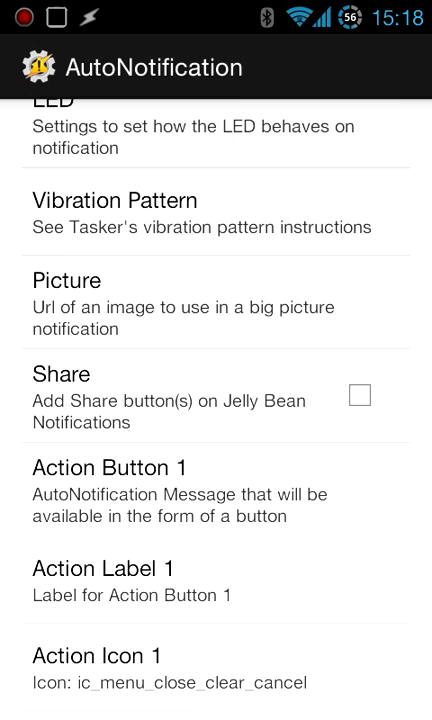
scroll(down, 3)
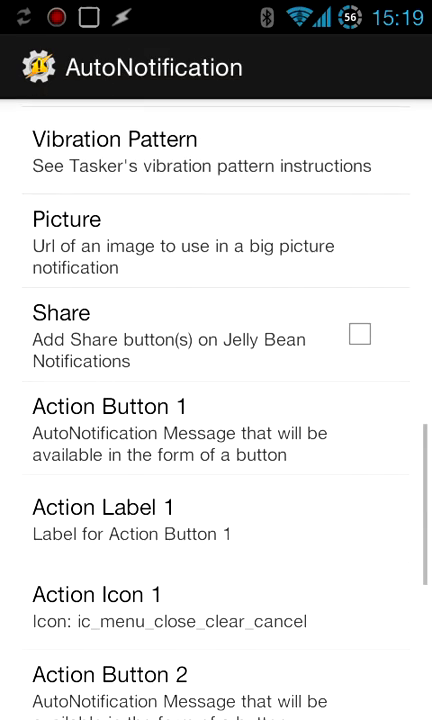
scroll(down, 3)
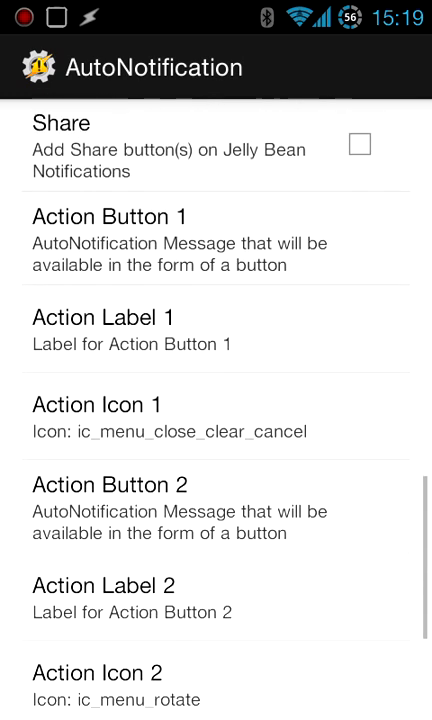
scroll(down, 3)
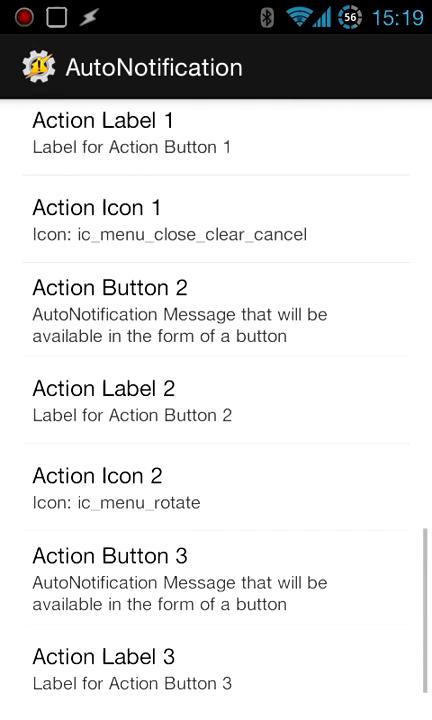
scroll(up, 3)
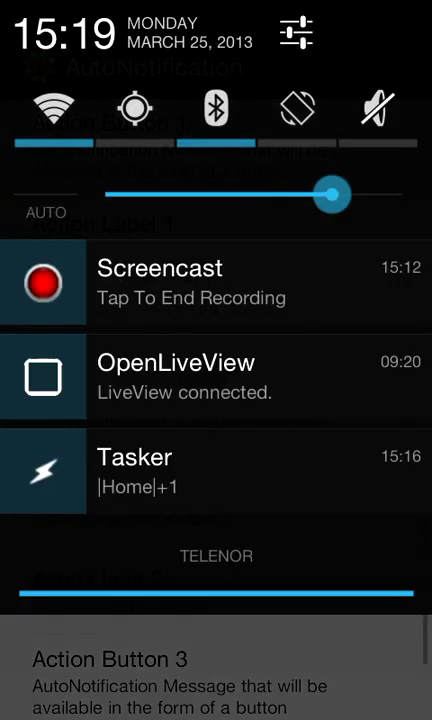
Step: Dismiss the notification shade and review the Todo/%Todohome/1337 configuration summary
click(216, 377)
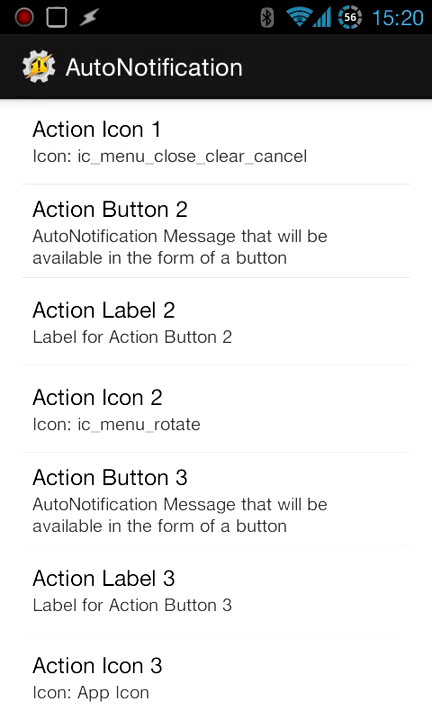
scroll(up, 3)
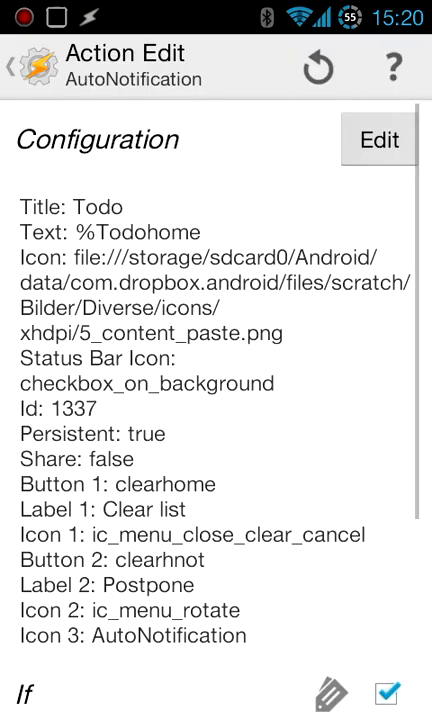
Step: Save the notification action and start a profile with an AutoNotification clearhome state
click(20, 66)
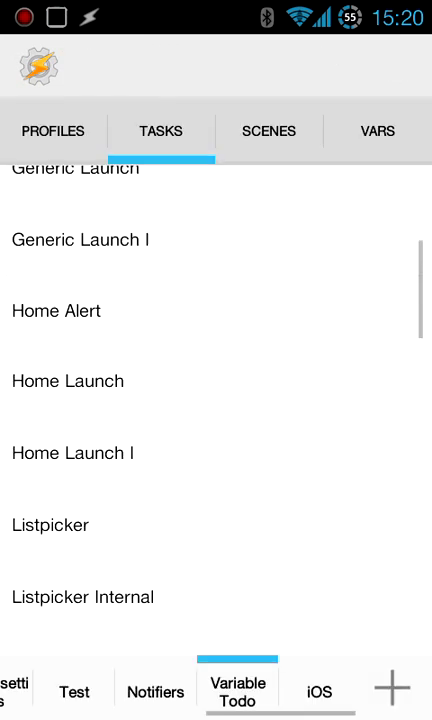
click(53, 130)
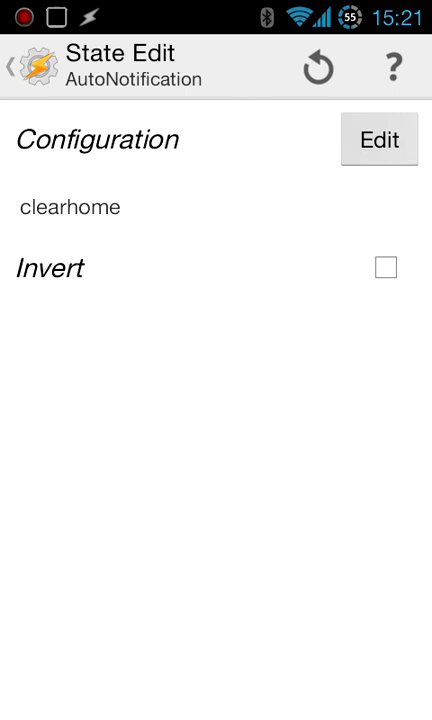
Step: Accept the clearhome condition, finish its task cancelling Id 1337, and begin a new state condition
click(20, 67)
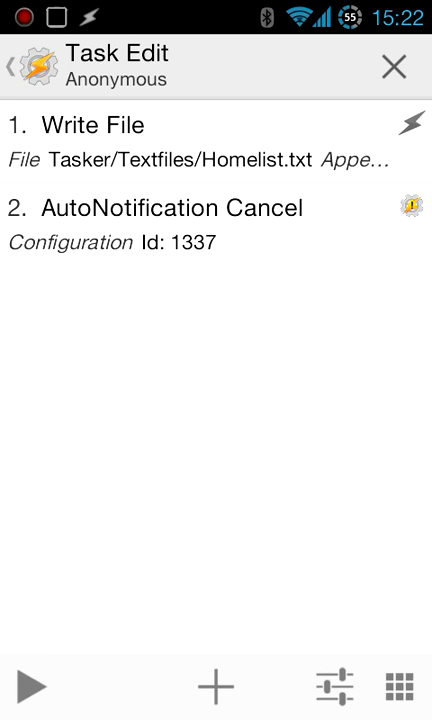
click(391, 65)
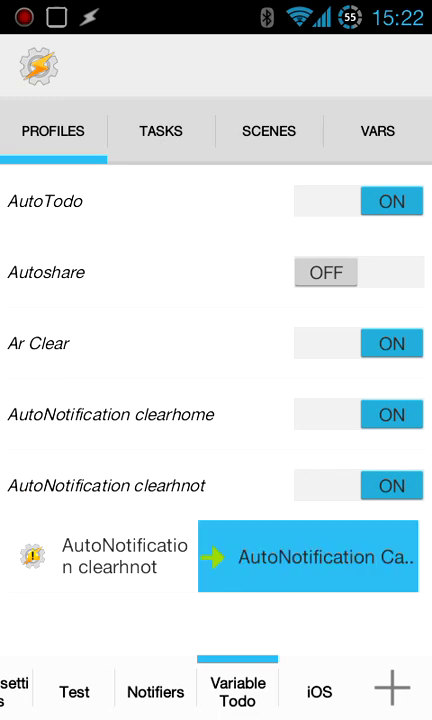
click(309, 558)
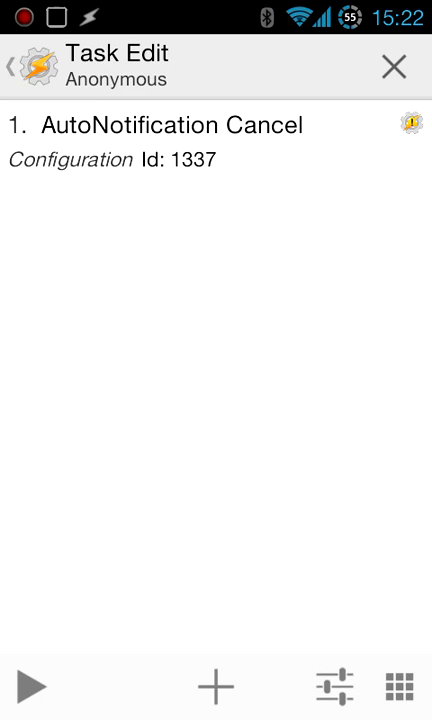
click(393, 64)
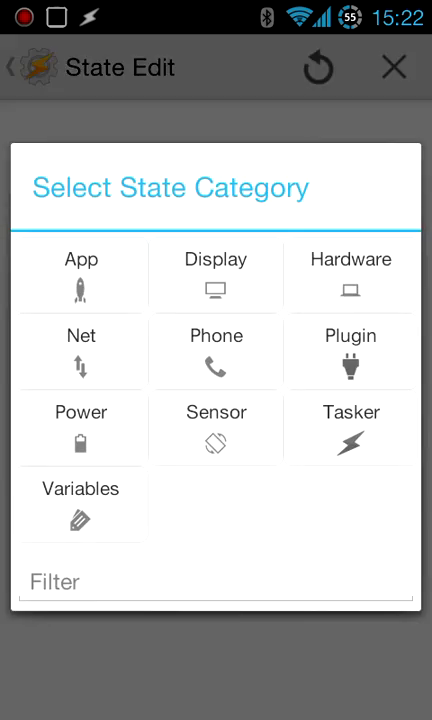
Step: Pick the Plugin > AutoNotification state, review its message filter, and return to Profiles
click(349, 352)
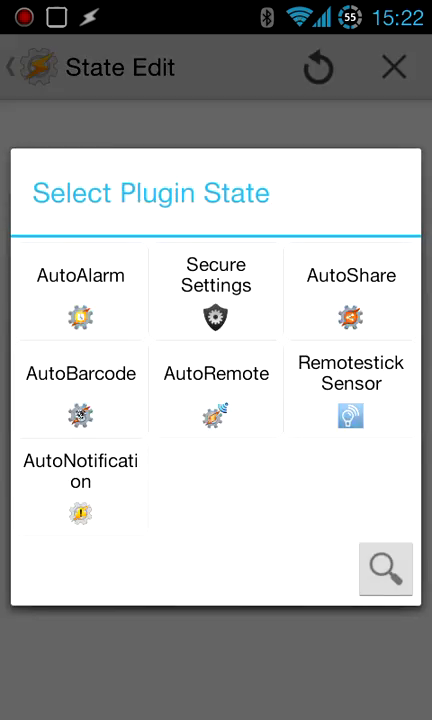
click(80, 470)
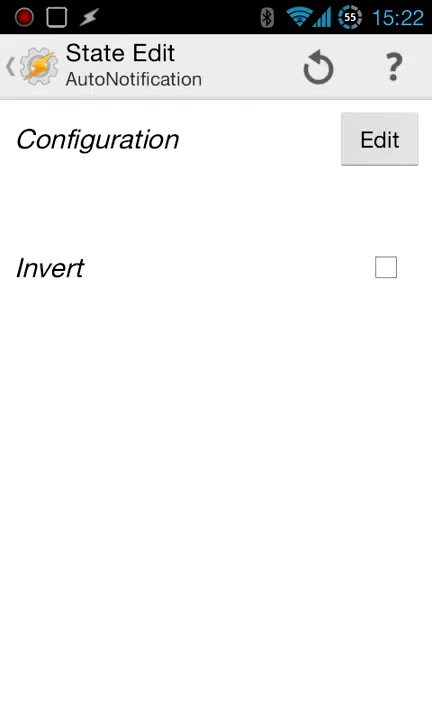
click(380, 139)
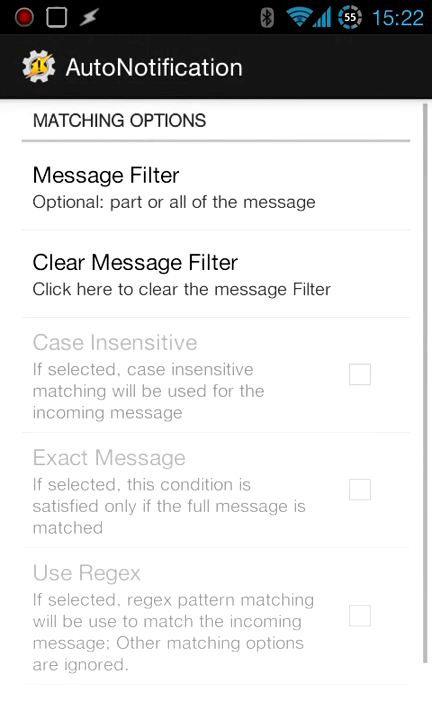
scroll(down, 3)
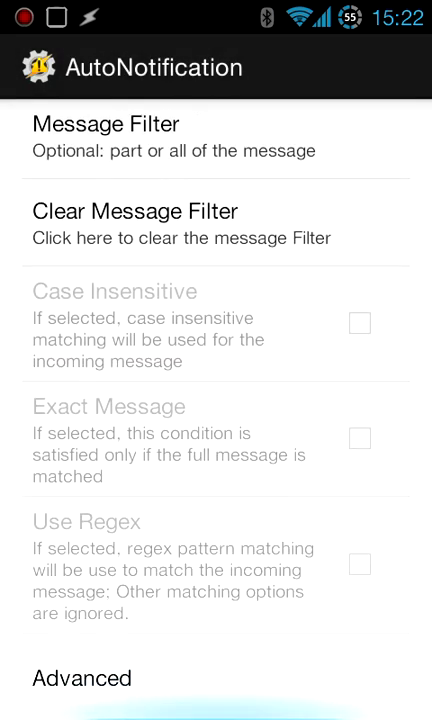
click(83, 678)
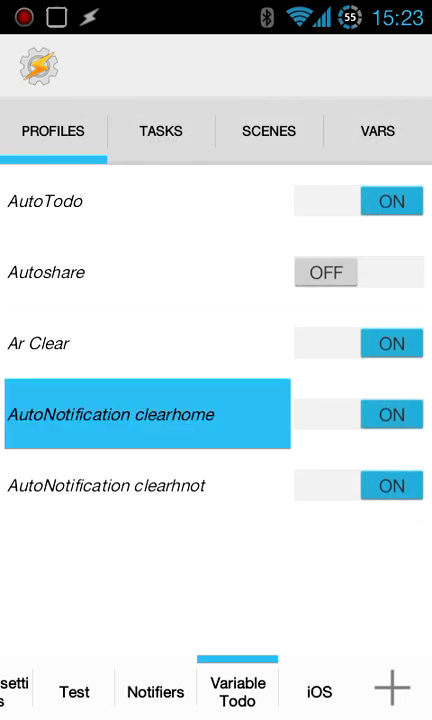
Step: Reopen Home Alert to review its Read File, If, AutoNotification, End If actions, then exit
click(144, 414)
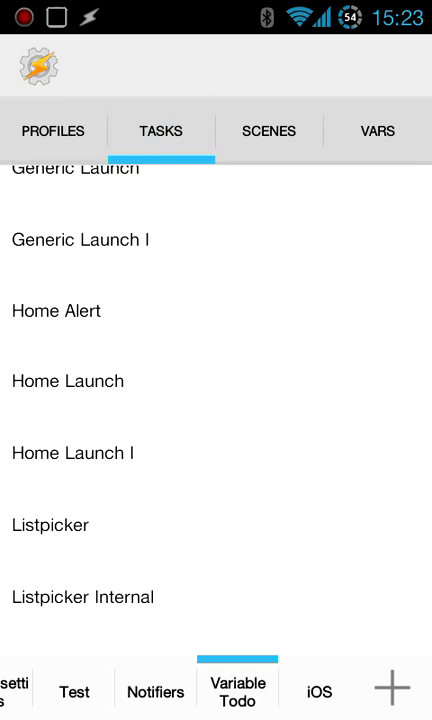
click(55, 310)
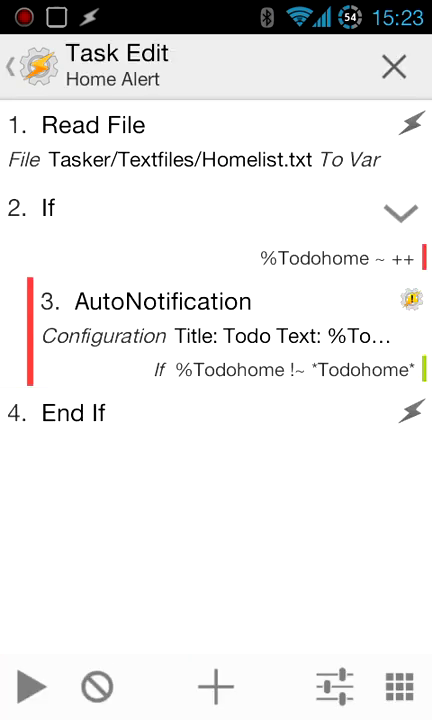
click(38, 684)
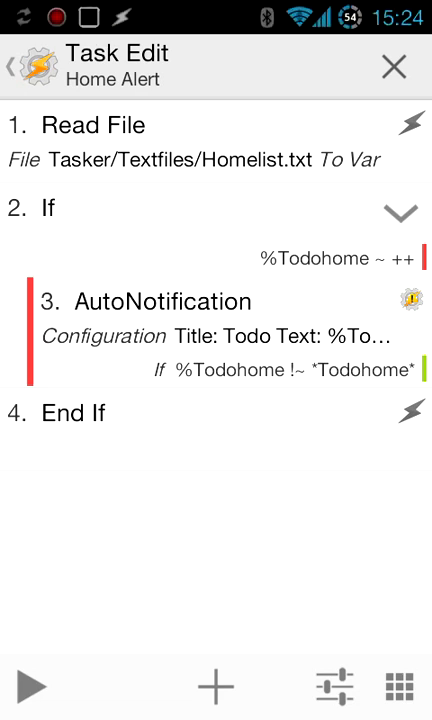
click(391, 66)
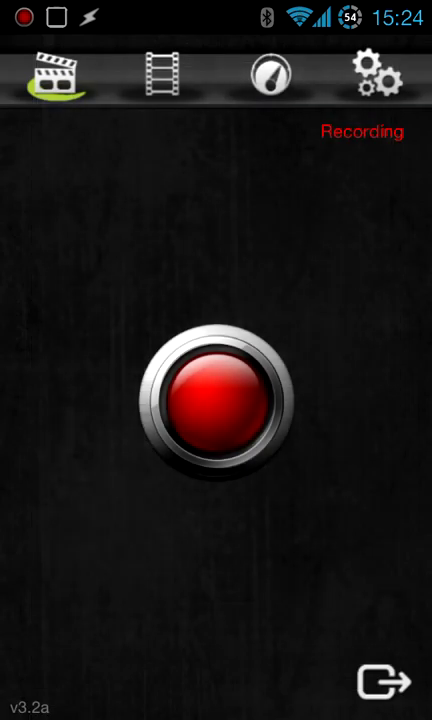
Step: Add a new Todo list item reading "this is a test" and save it
click(382, 678)
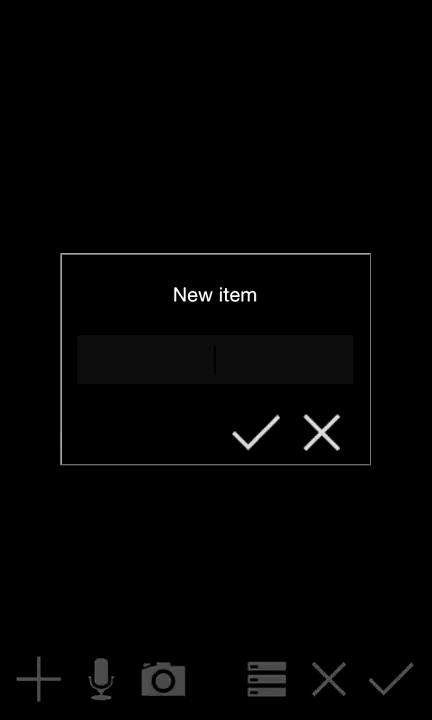
text(Thad)
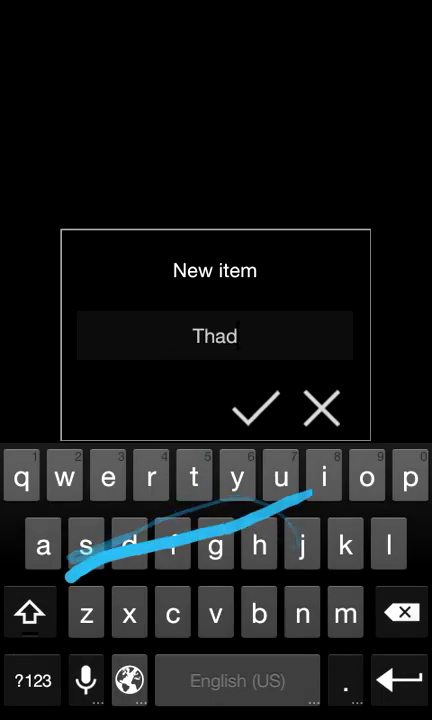
text(is a Taft)
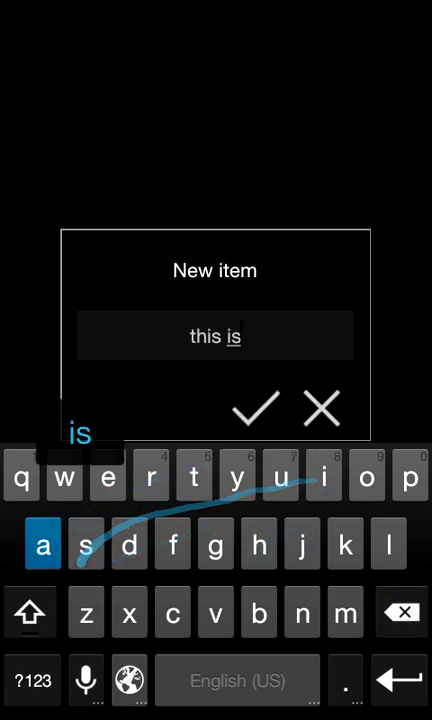
click(320, 409)
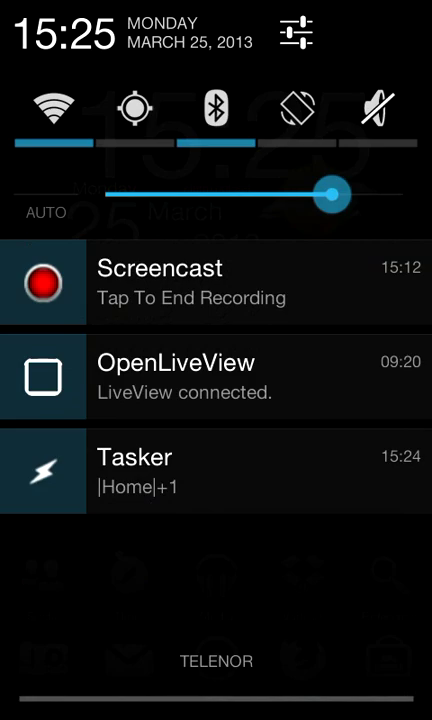
Step: Run the Home Alert task in Tasker and reveal the Todo notification with Clear list and Postpone
click(216, 466)
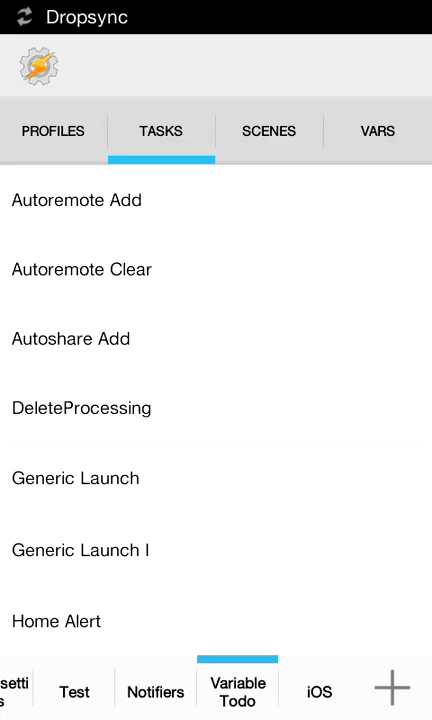
scroll(down, 3)
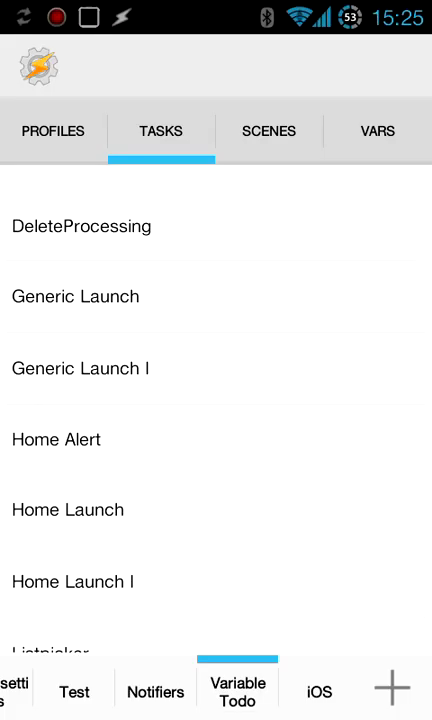
click(56, 439)
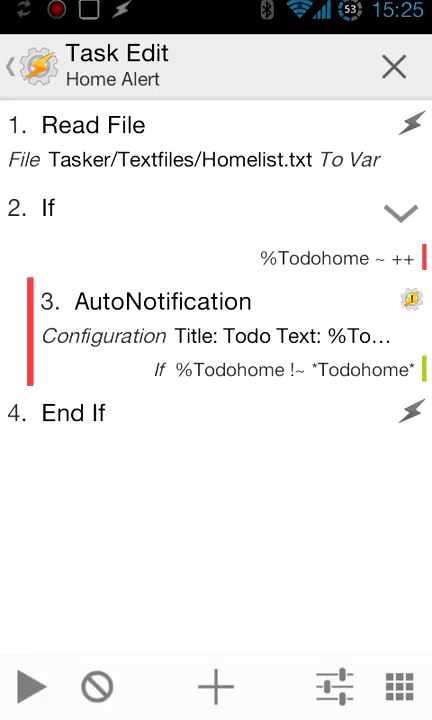
drag(216, 5, 216, 400)
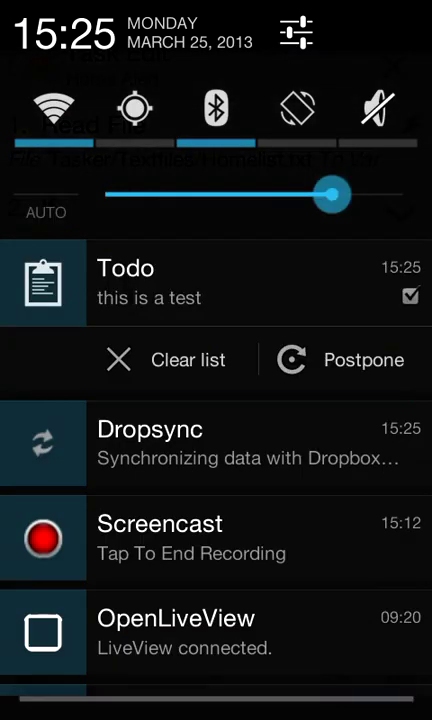